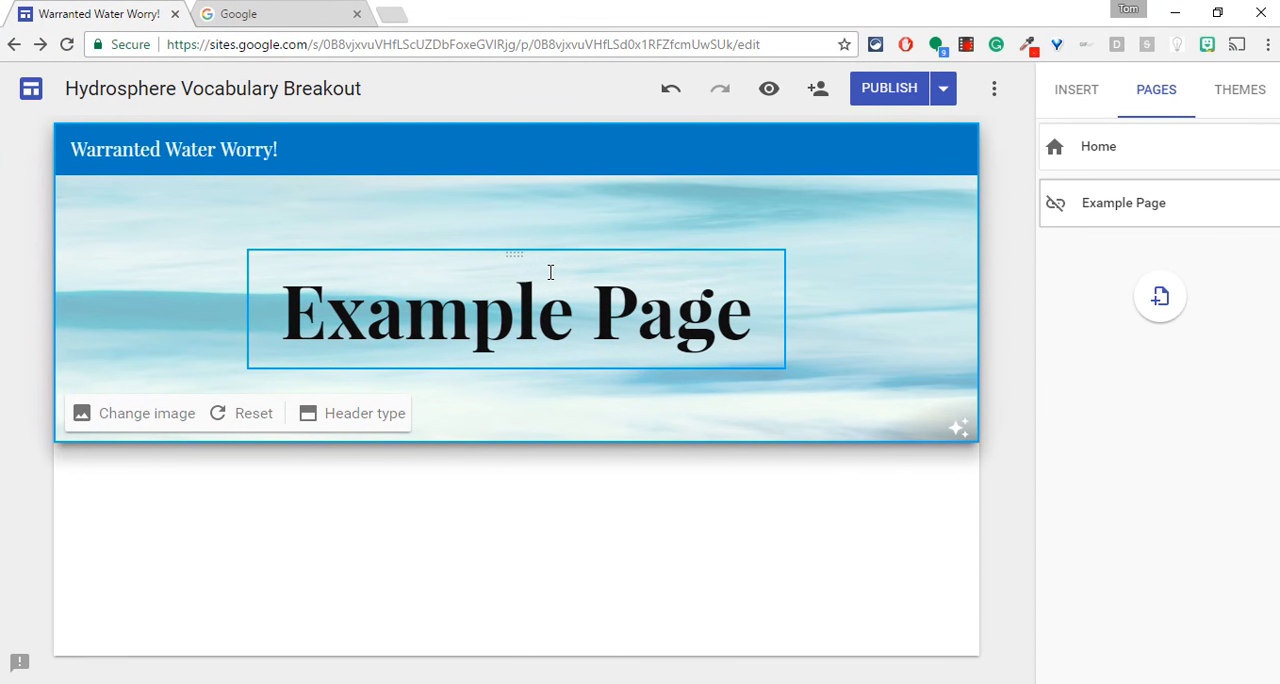
Step: Select the Example Page header banner, open its image chooser, and open a Google tab
click(217, 241)
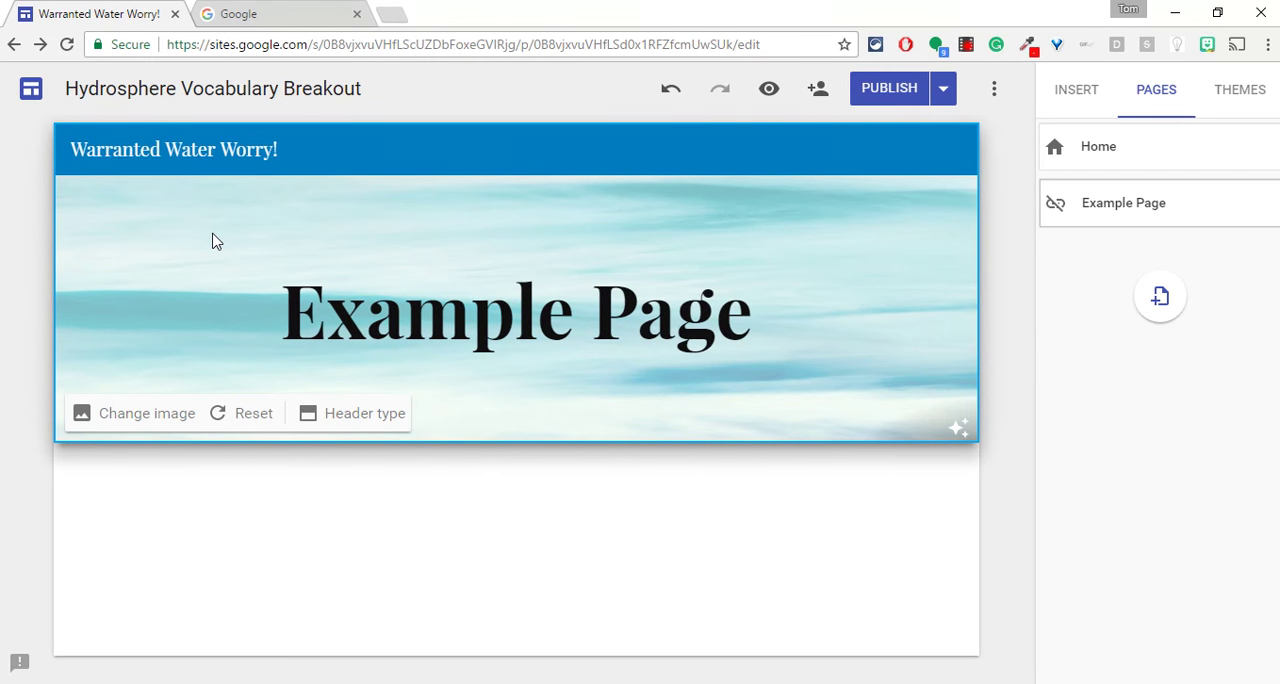
mouse_move(230, 238)
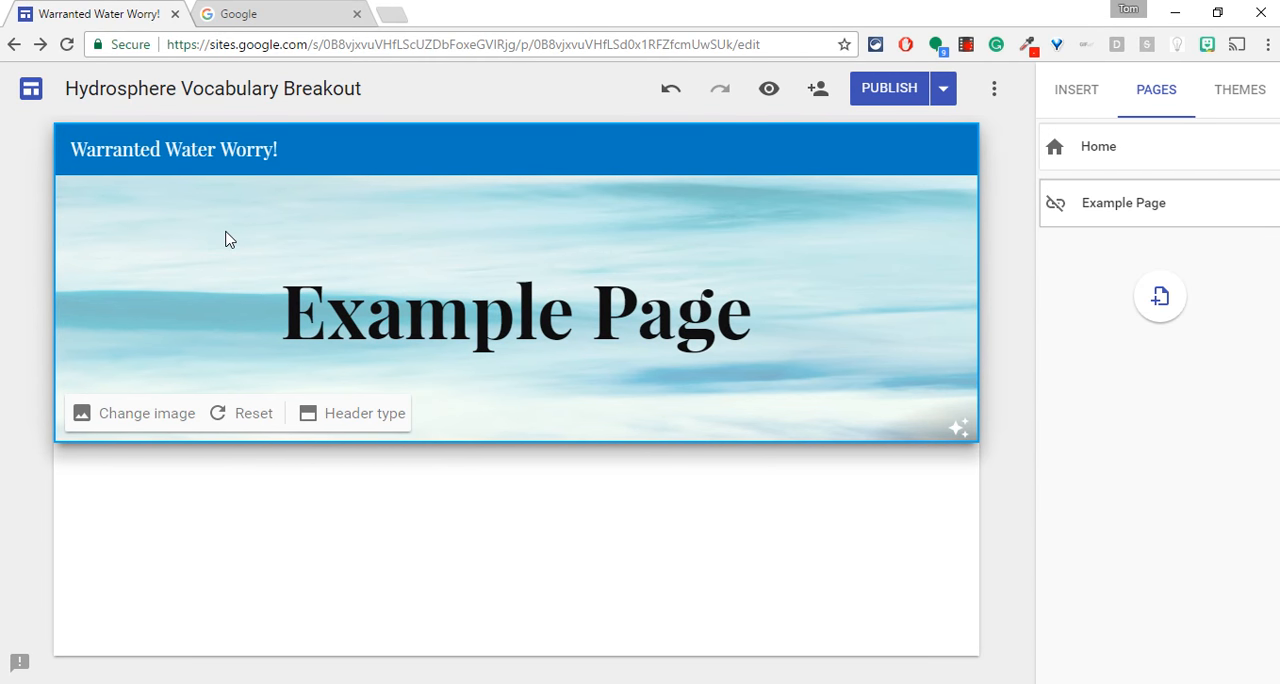
mouse_move(212, 257)
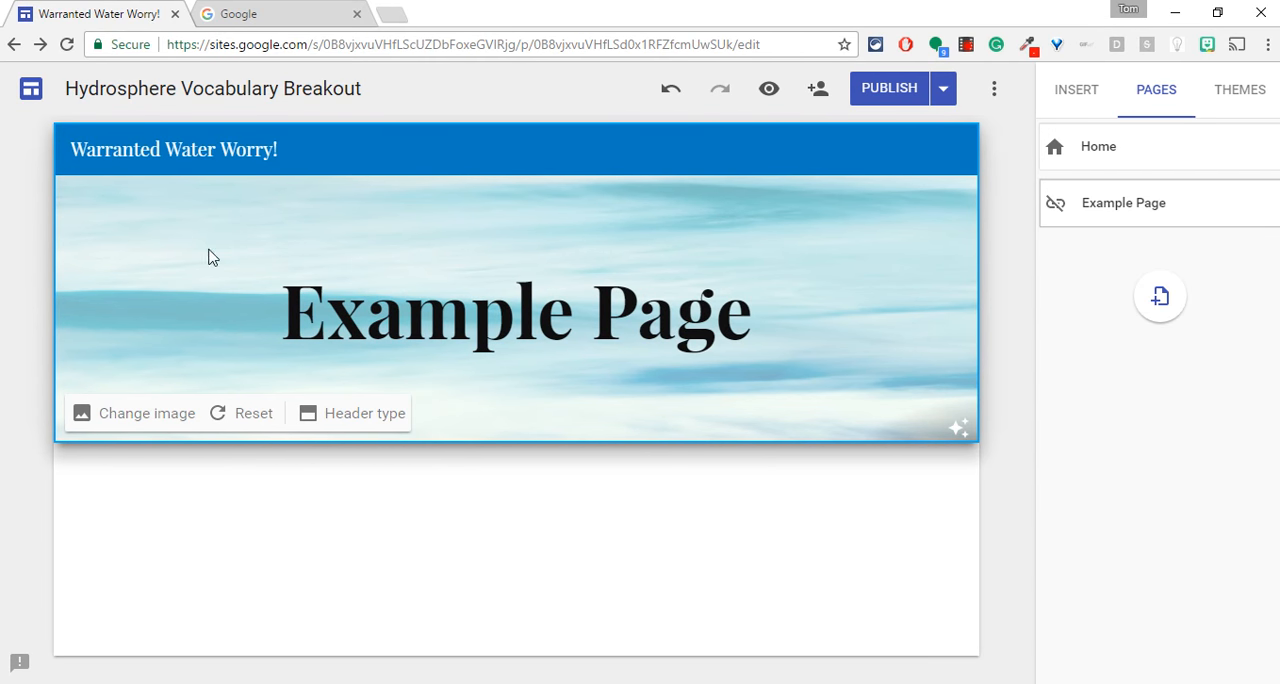
click(516, 310)
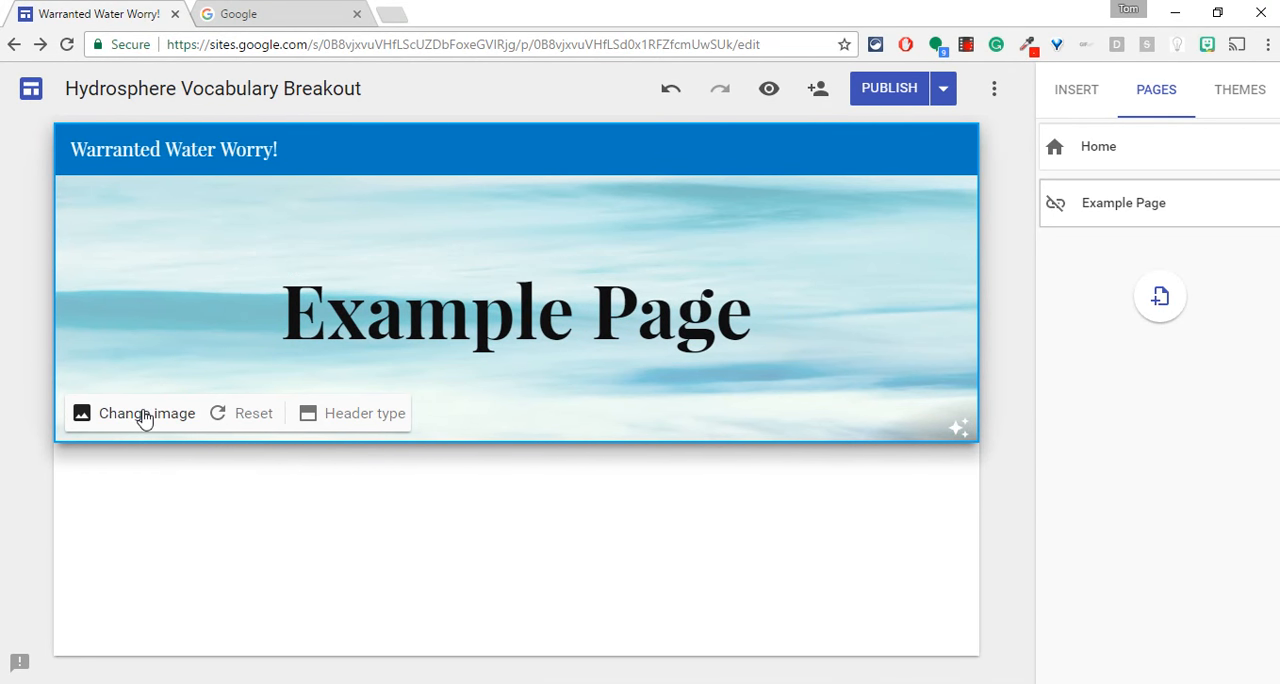
click(146, 413)
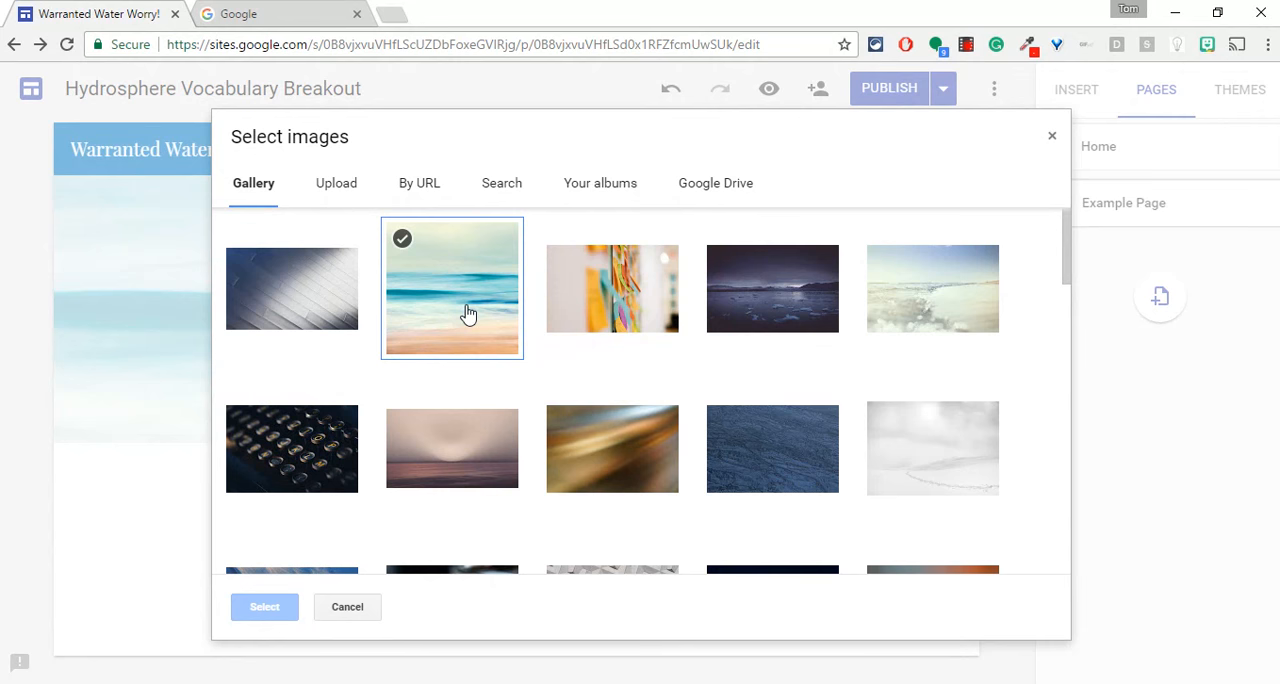
click(418, 183)
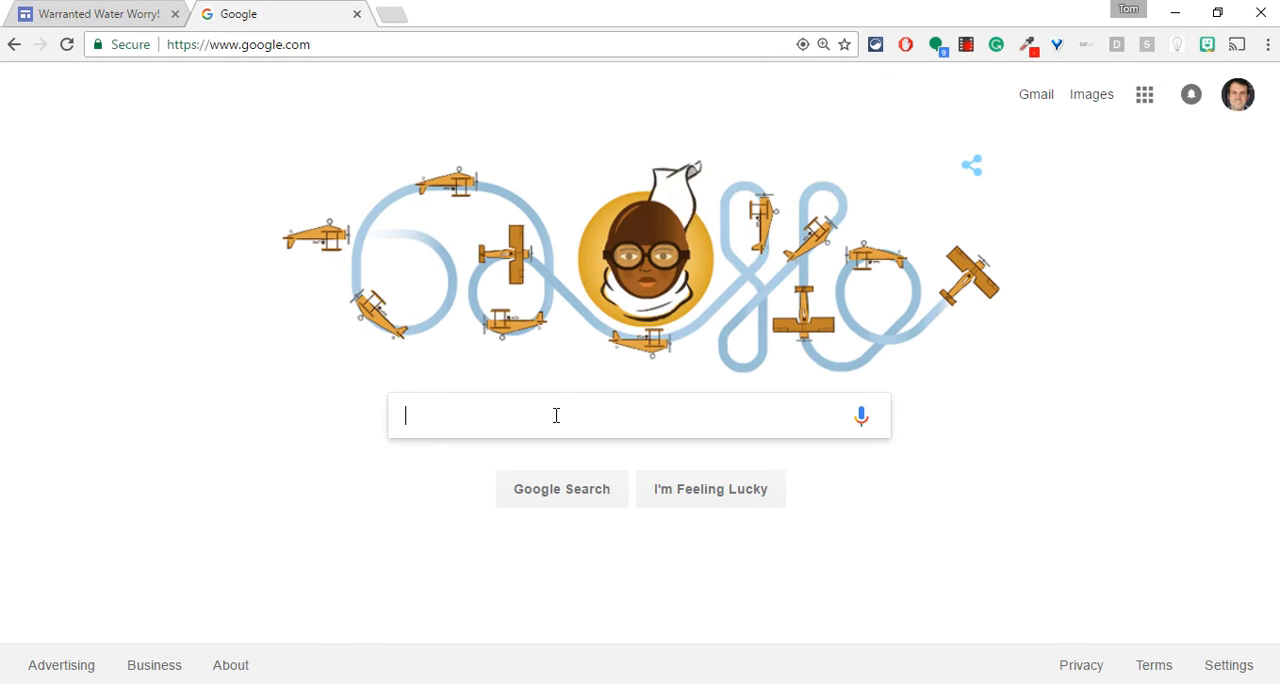
Step: Search Google Images for 'water animated gif' filtered to images labeled for reuse
text(wate)
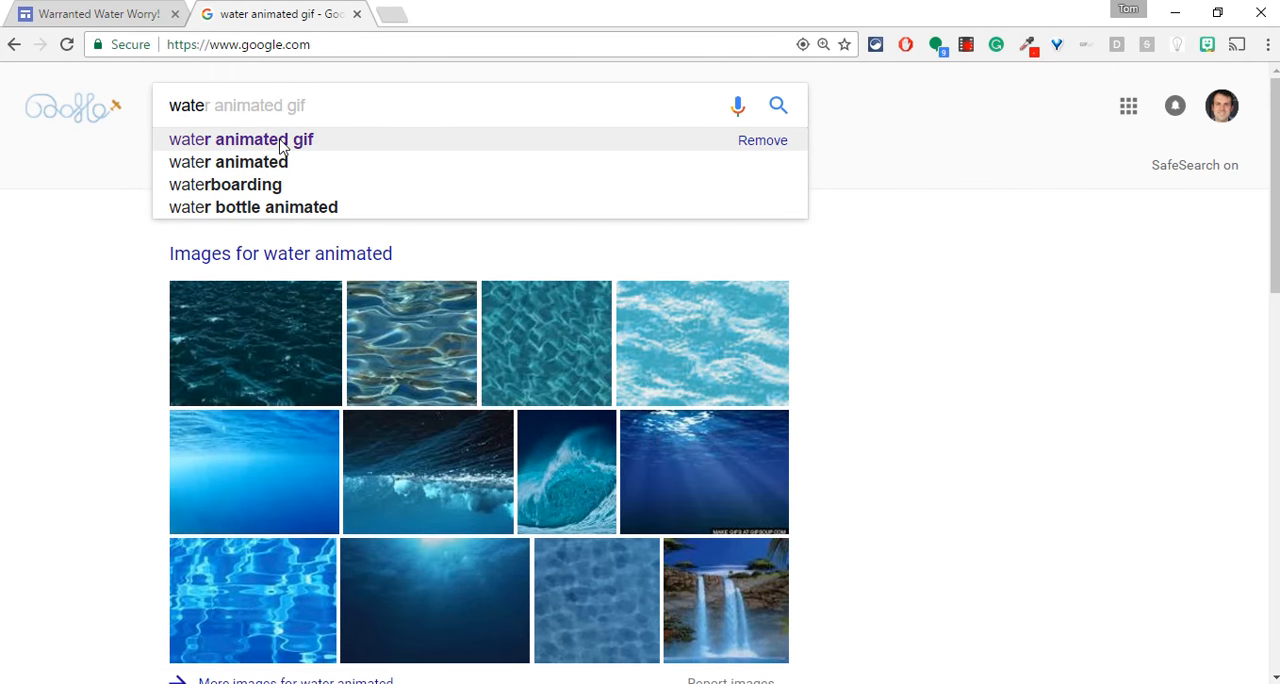
click(240, 139)
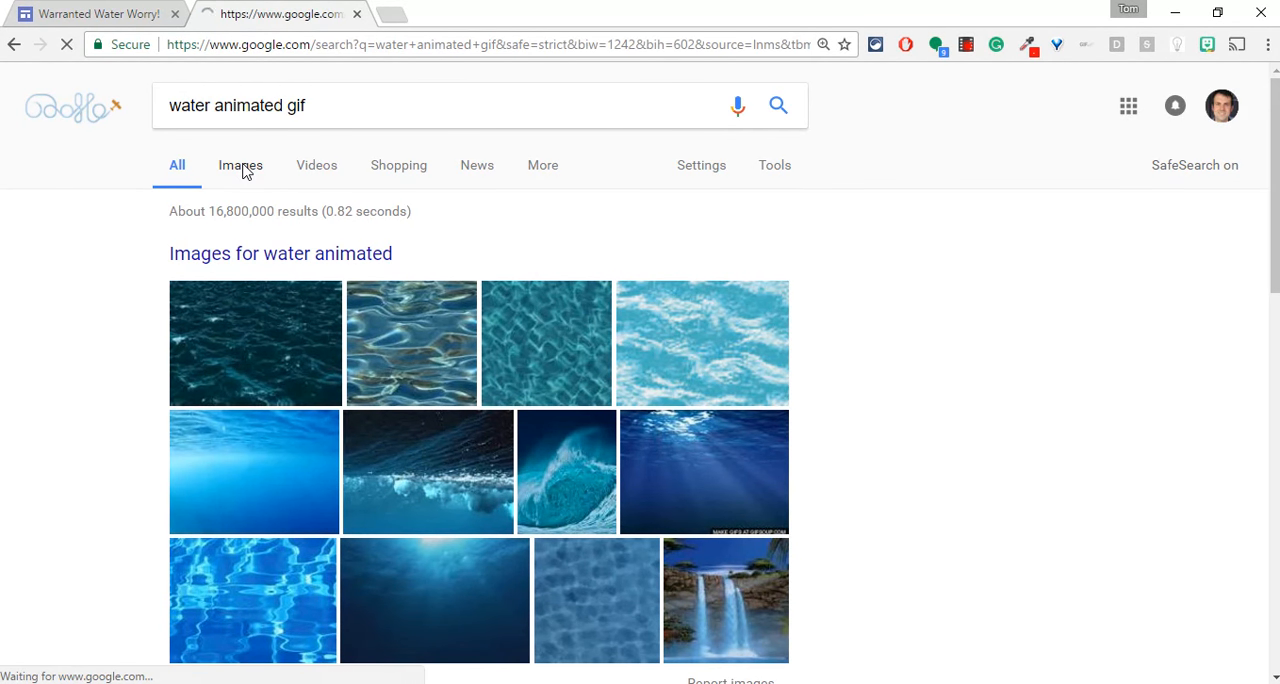
click(240, 165)
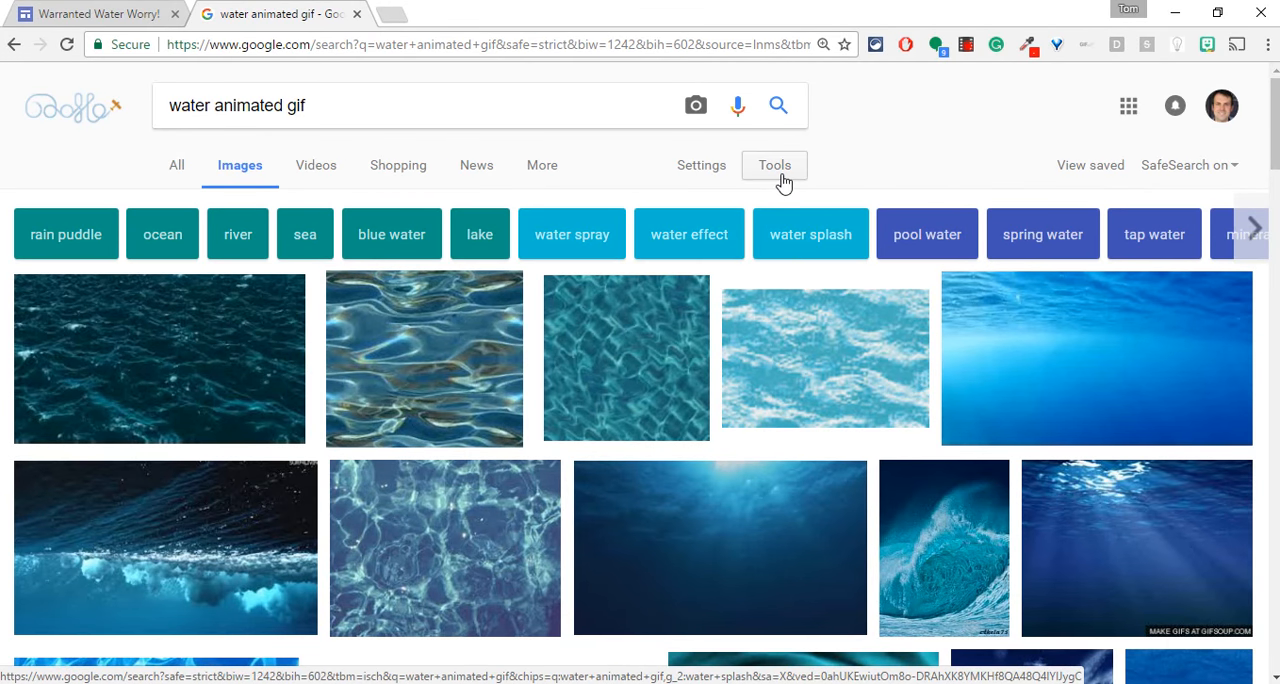
click(774, 165)
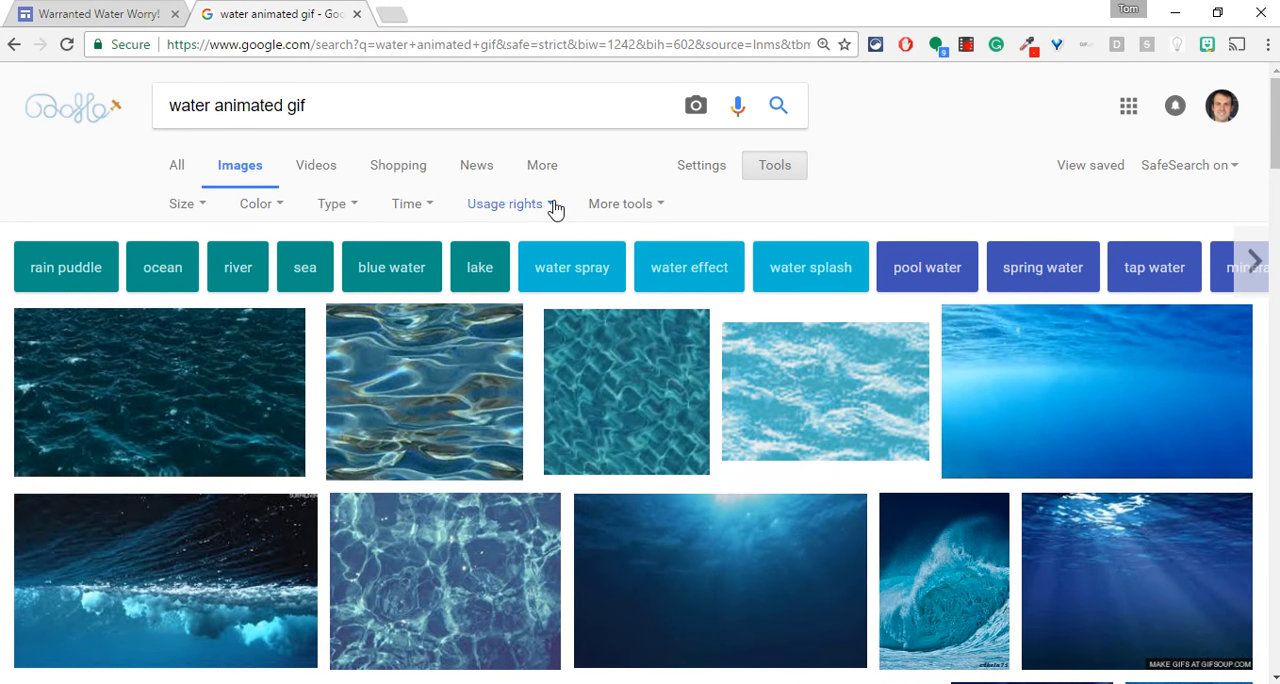
click(504, 204)
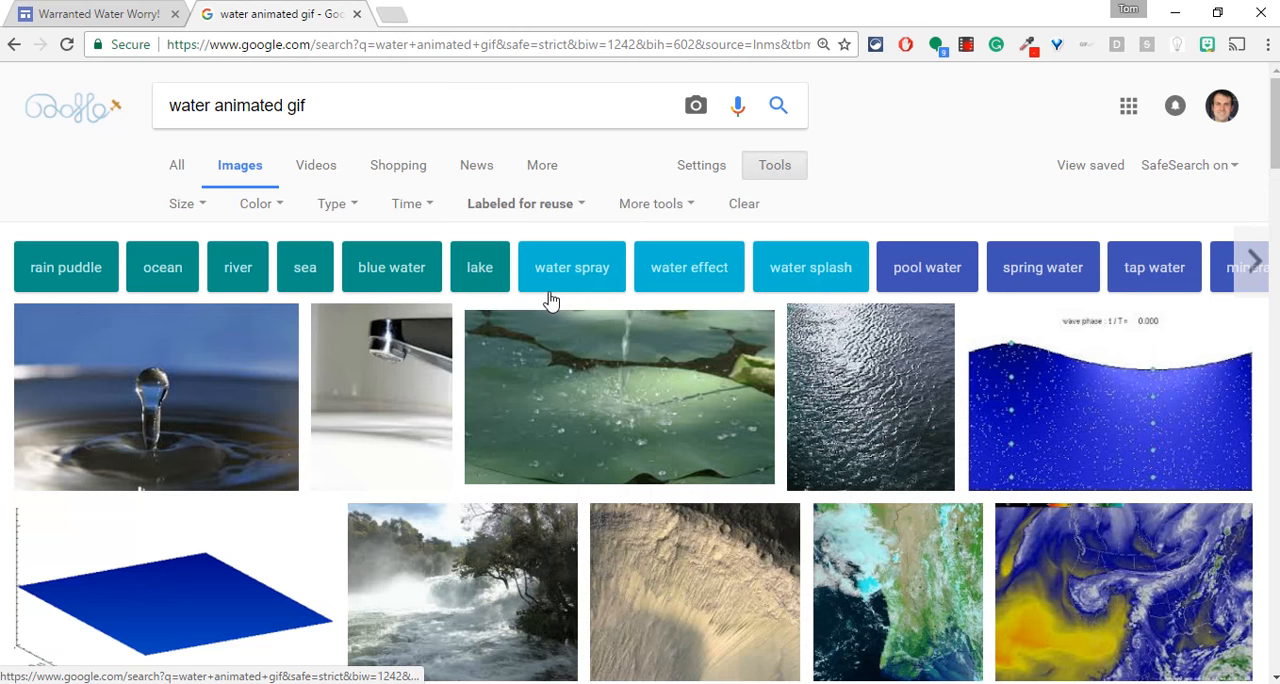
Step: Set the image Size filter to larger than 800×600
click(183, 203)
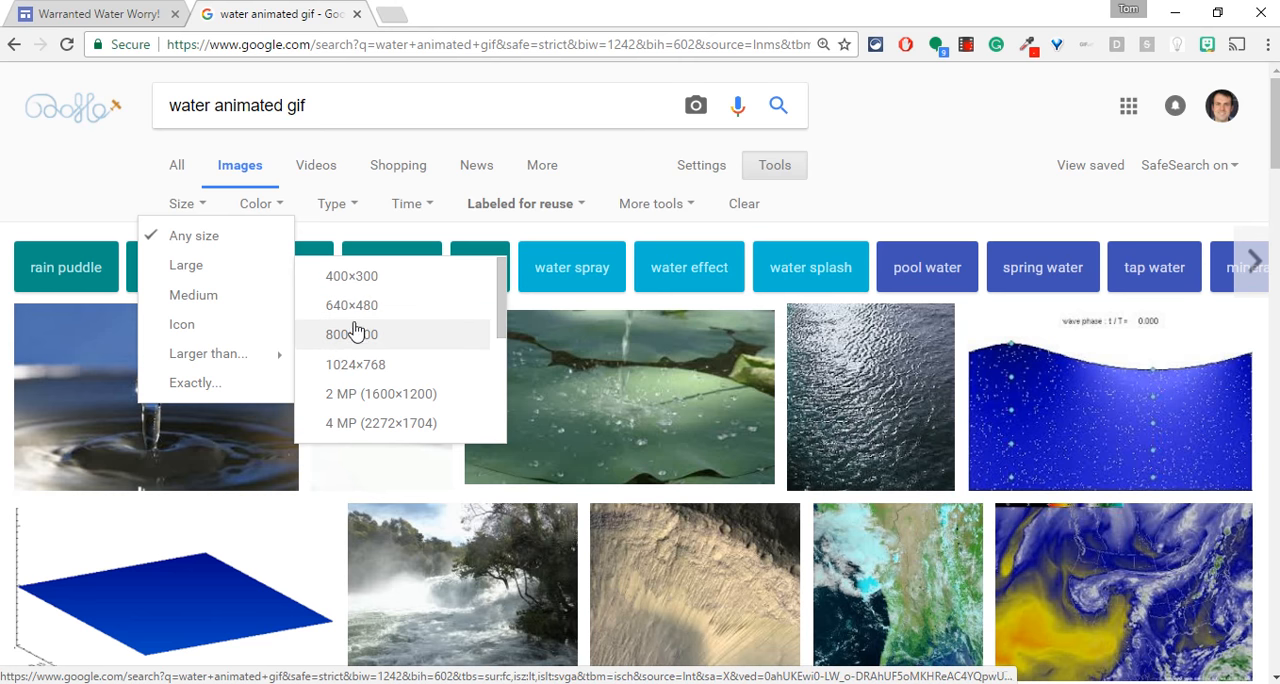
click(351, 334)
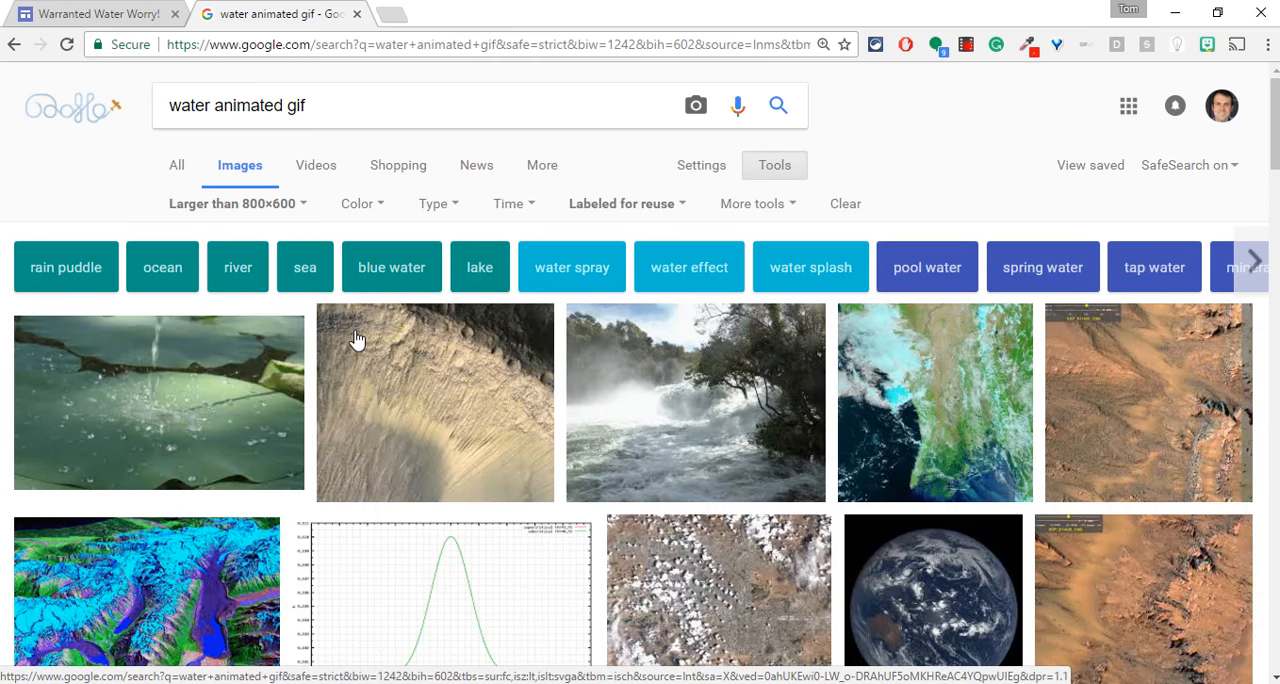
mouse_move(679, 428)
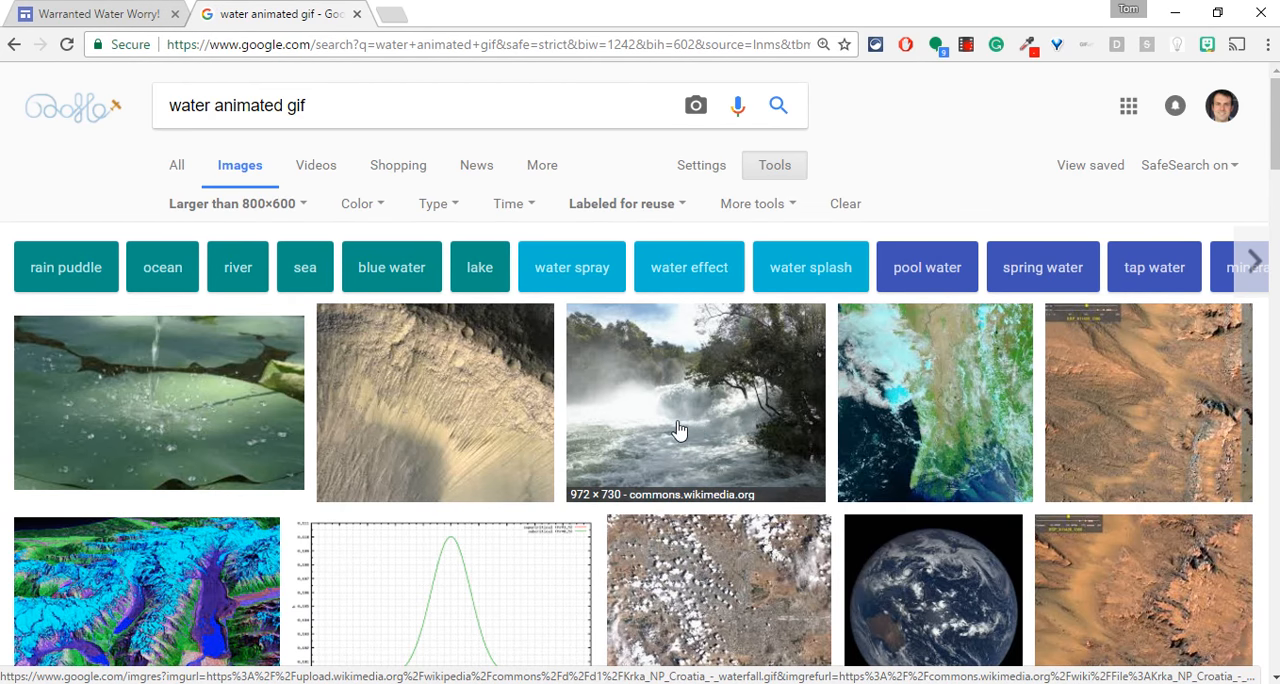
Step: Open the Krka NP Croatia waterfall GIF from Wikimedia alone in a new tab
click(694, 403)
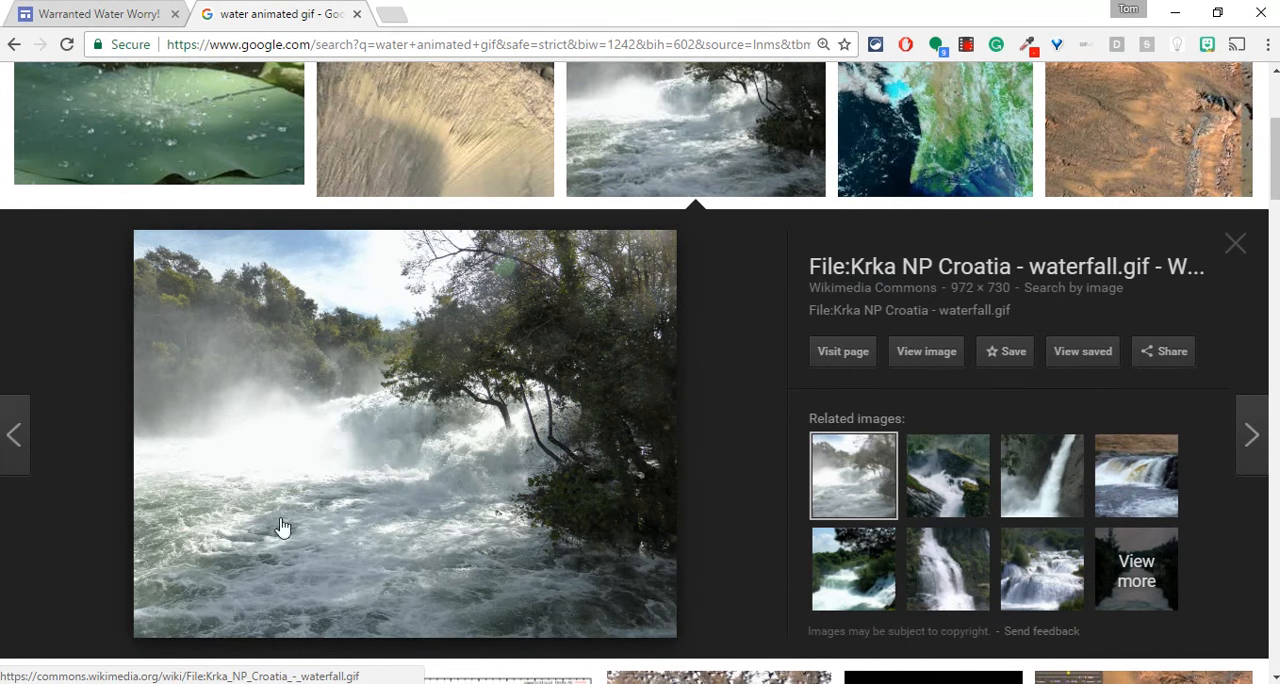
click(925, 351)
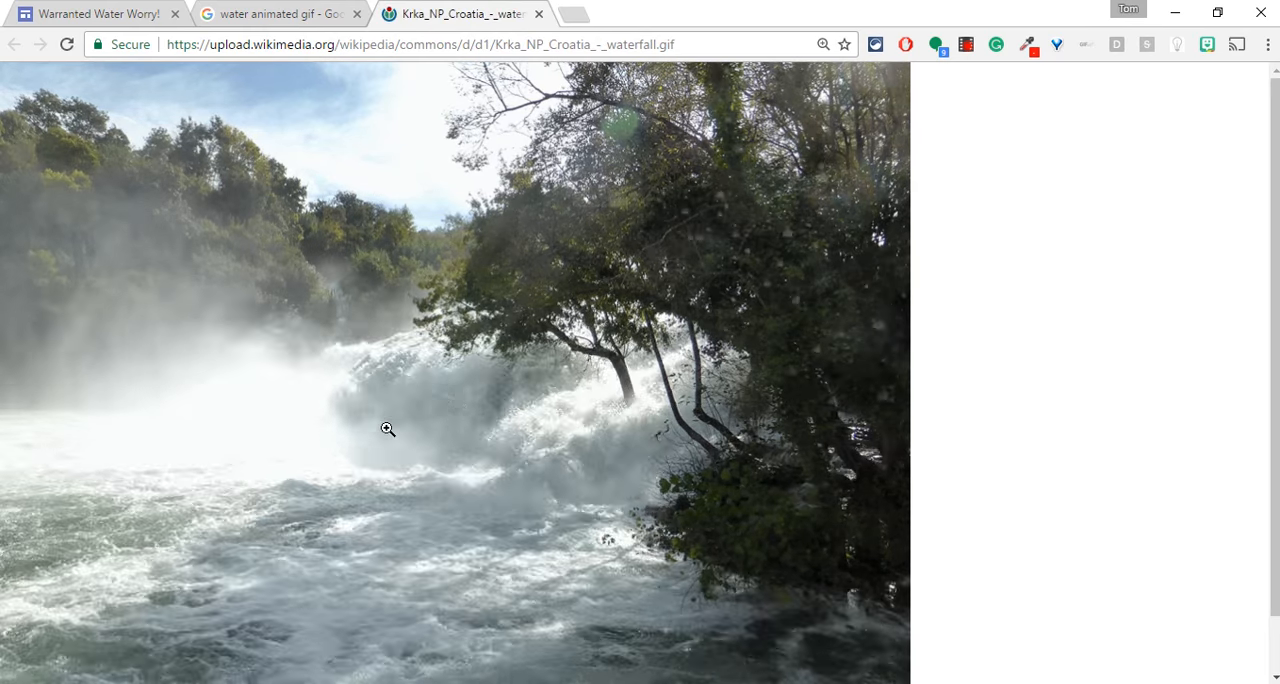
click(400, 44)
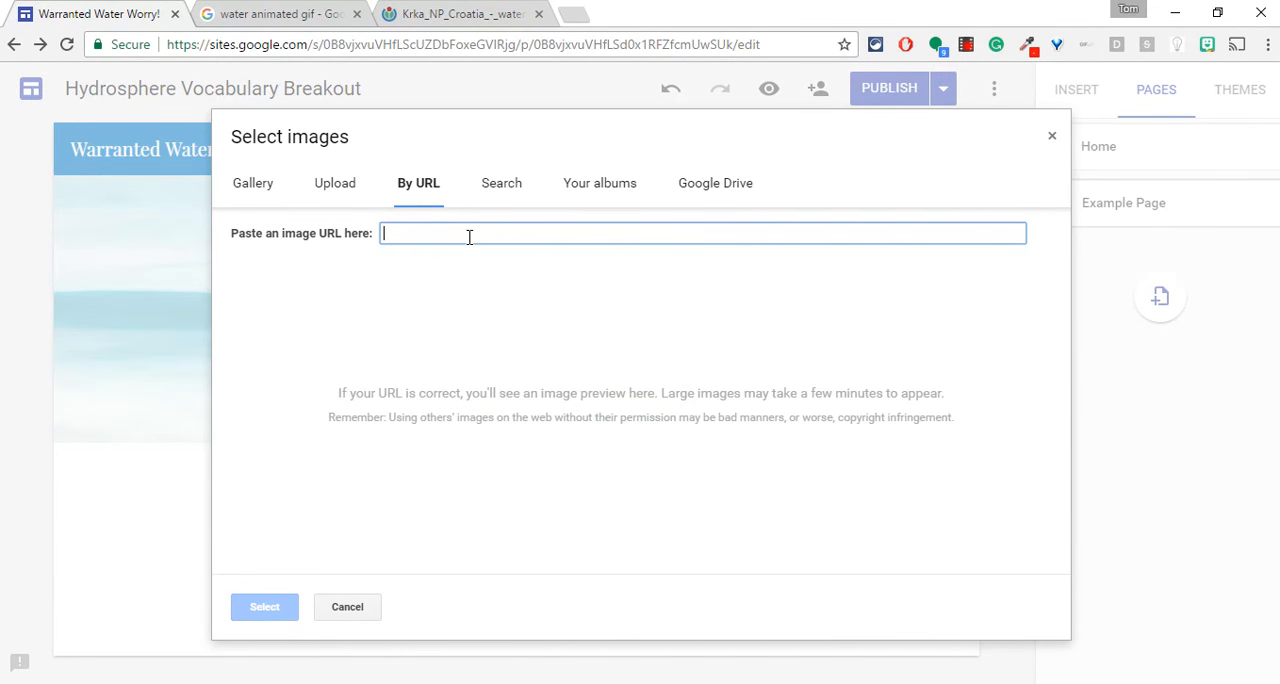
Step: Set the banner image by URL to the Wikimedia Krka_NP_Croatia_-_waterfall.gif address
text(https://upload.wikimedia.org/wikipedia/commons/d/d1/Krka_NP_Croatia_-_waterfall.gif)
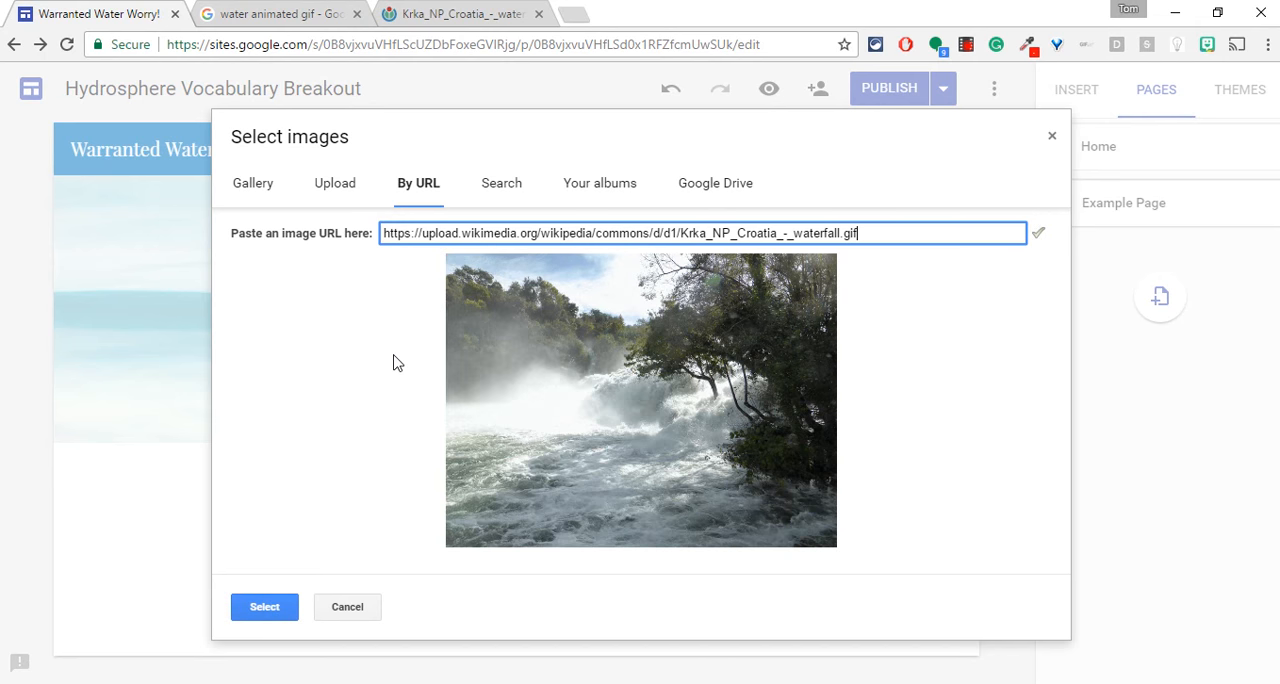
click(264, 607)
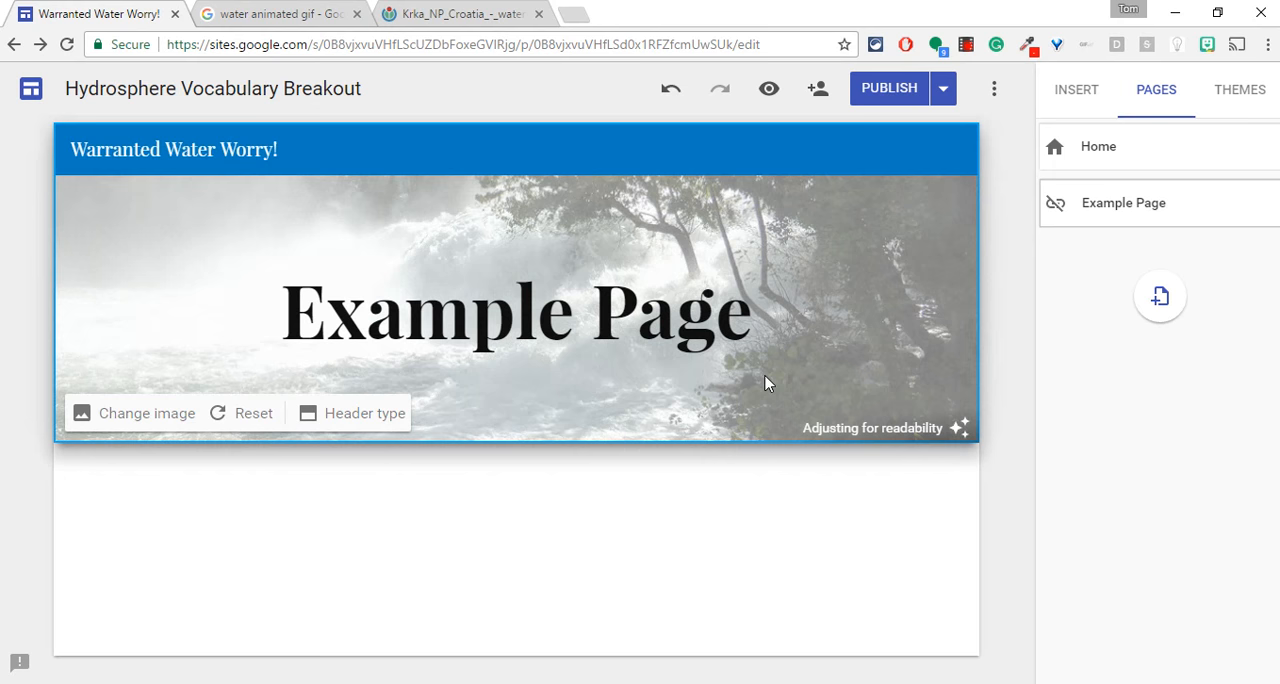
Step: Delete the Example Page title, turn off banner readability darkening, and preview the site
click(253, 413)
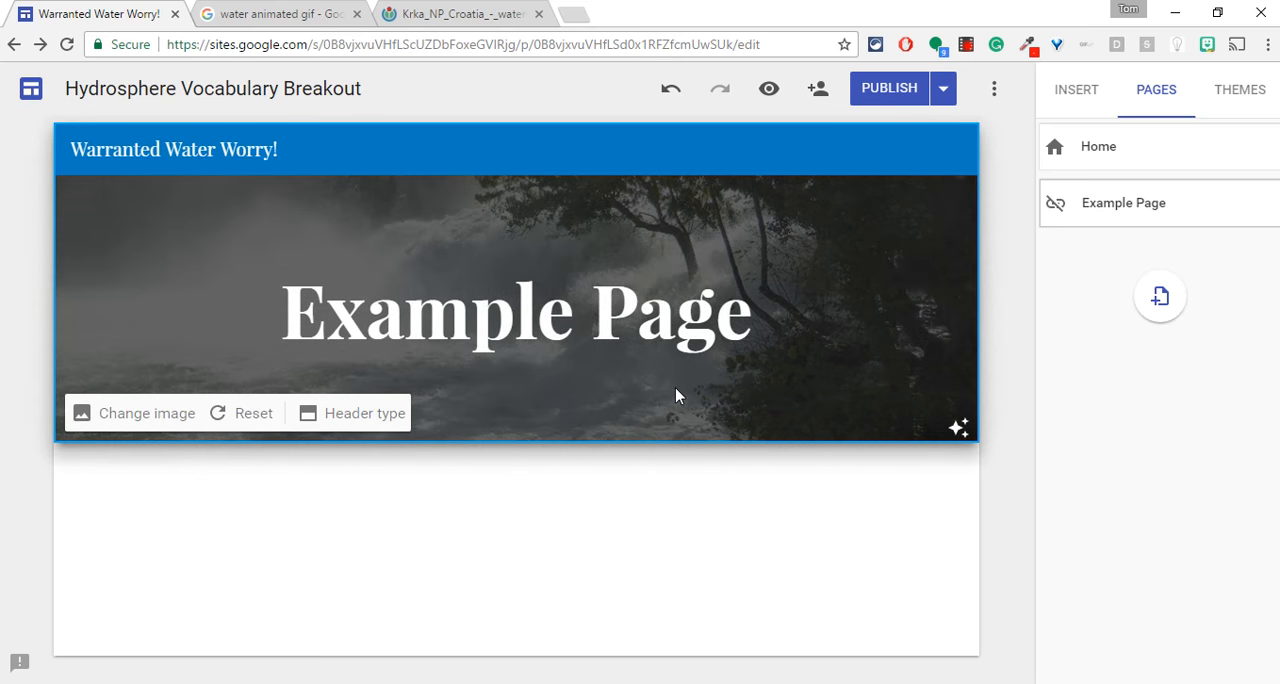
click(516, 310)
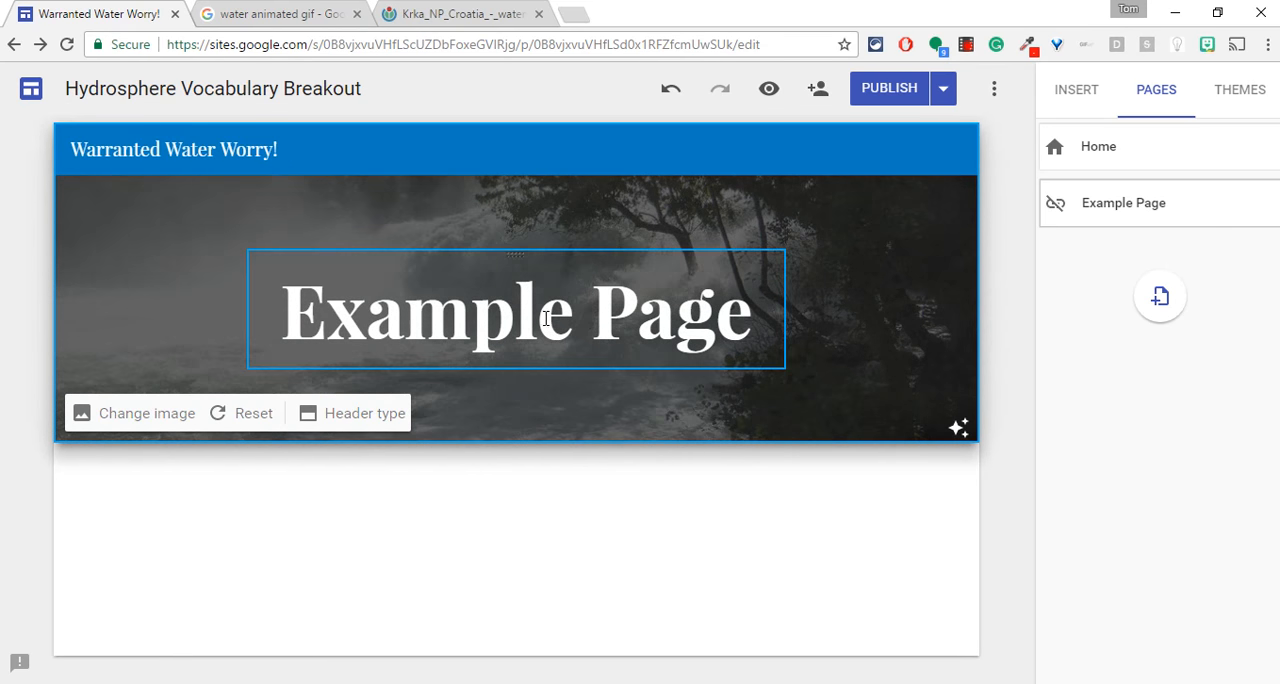
mouse_move(362, 250)
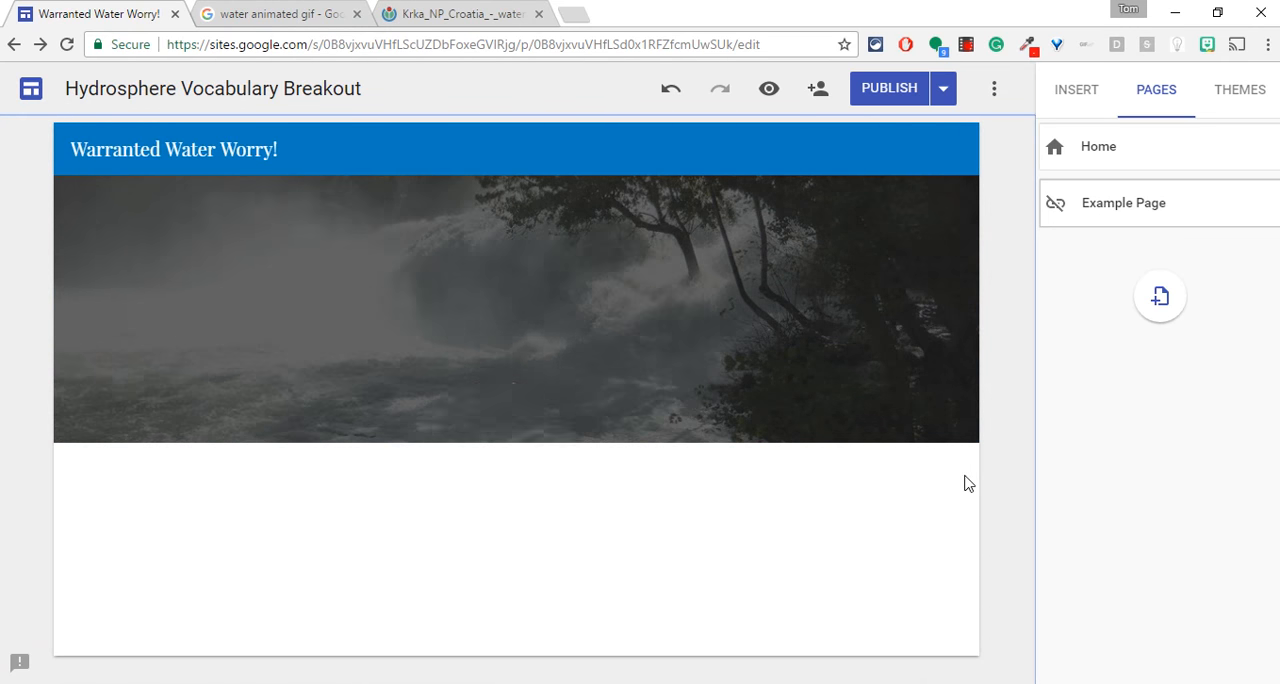
click(515, 300)
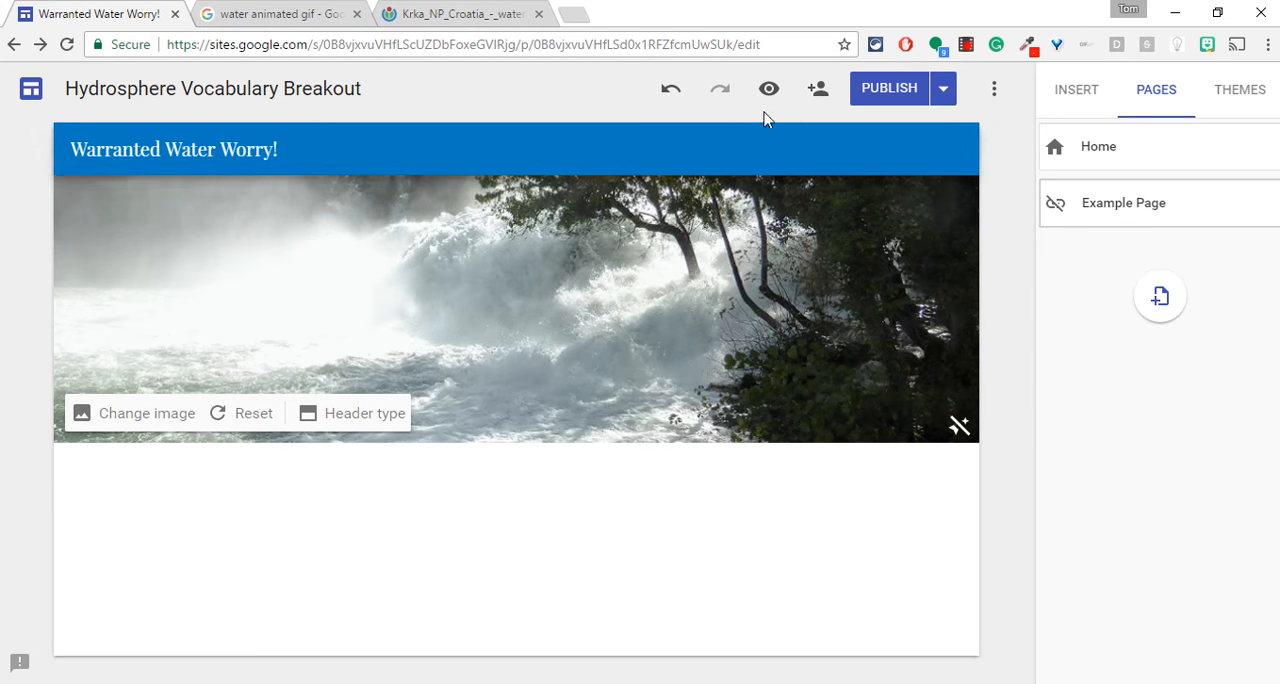
click(768, 89)
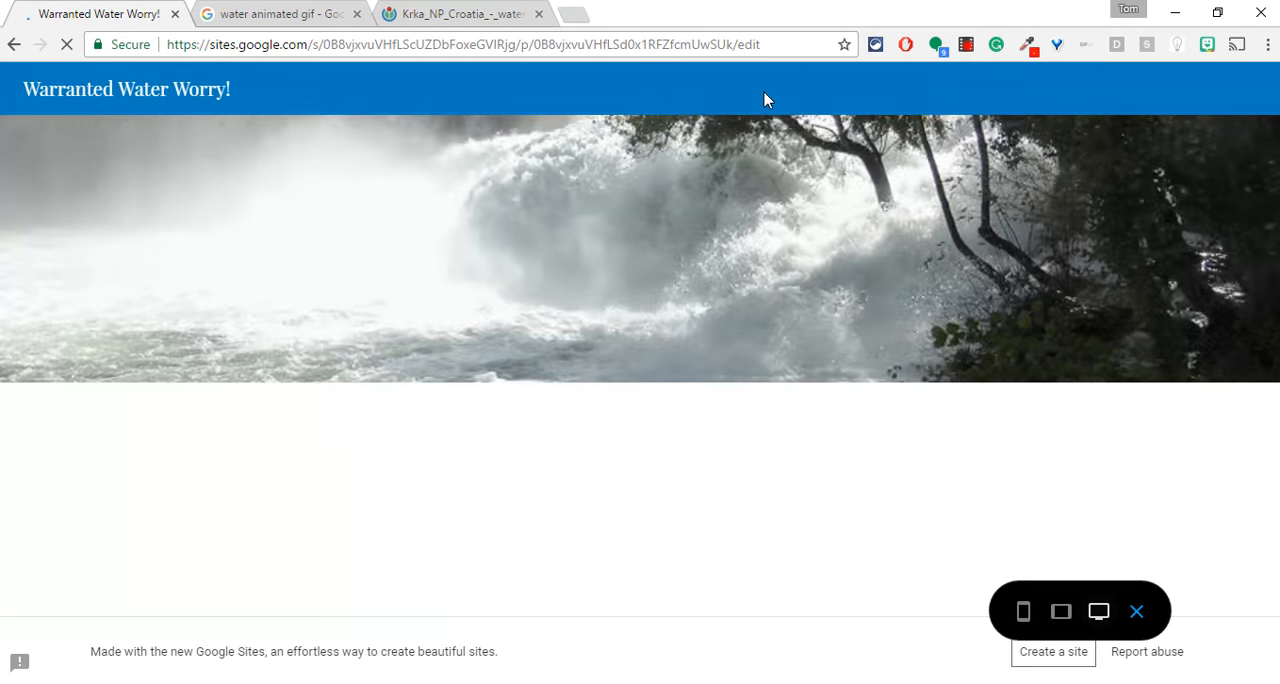